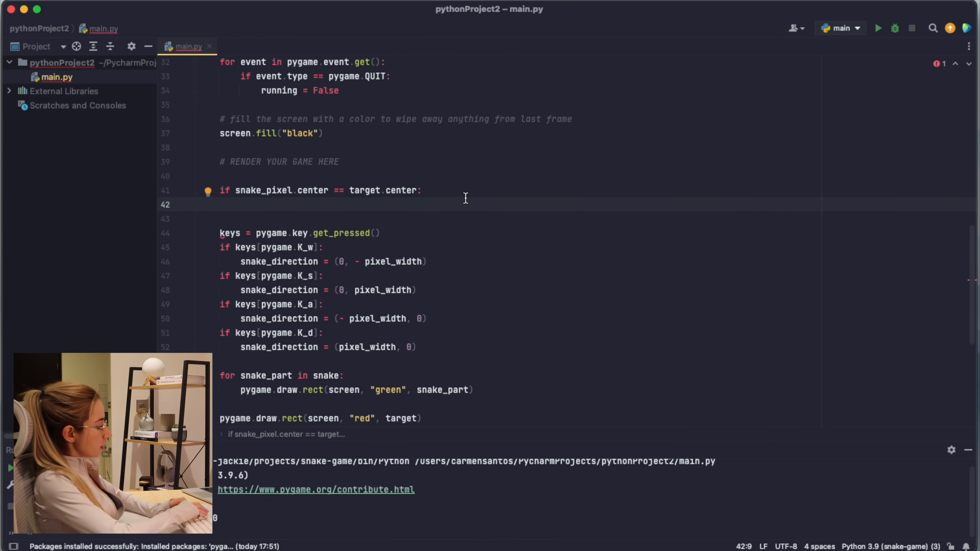
Reset target.center to generate_starting_position() inside the collision block, then return to the top of main.py.
type("target.center = generate_starting_position(")
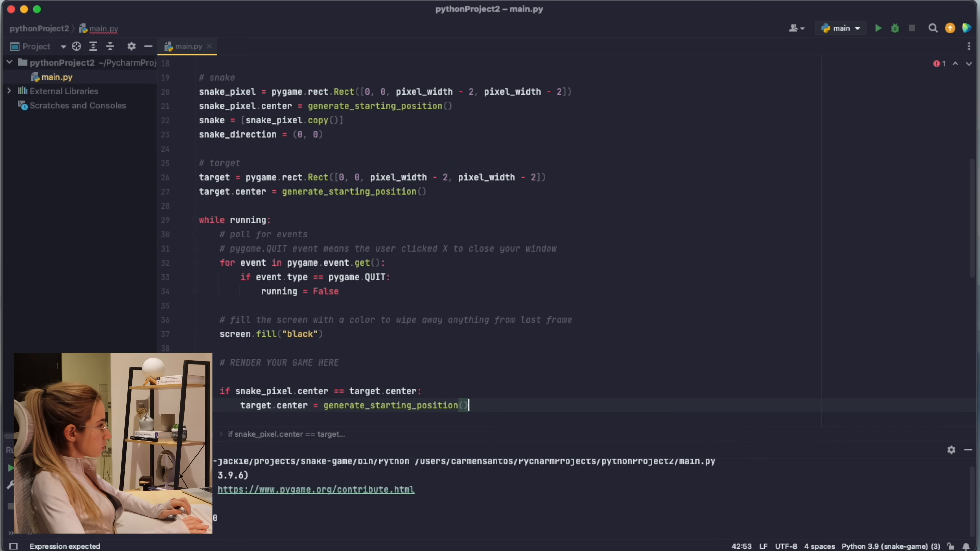
scroll("up", 3)
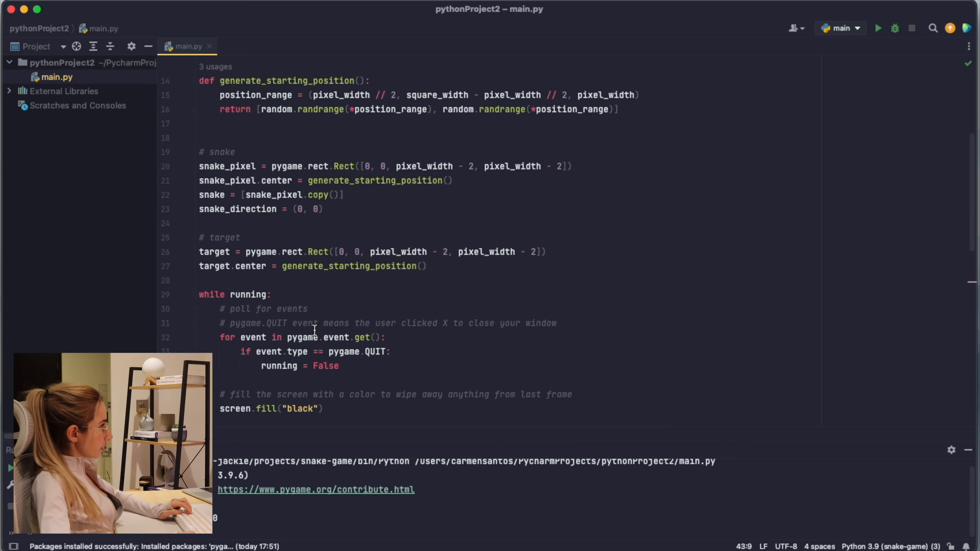
scroll("up", 3)
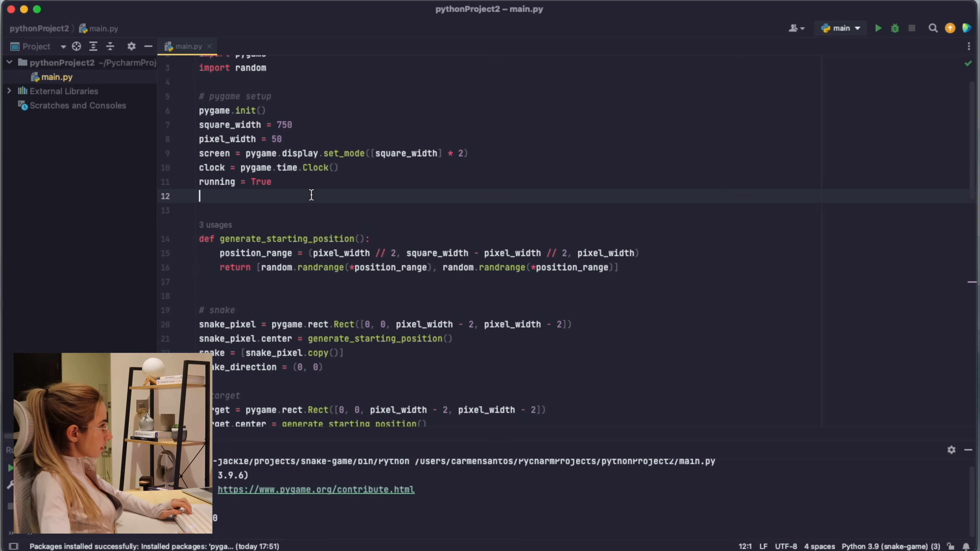
Add snake_length = 1 below the snake_direction = (0, 0) setup line.
type("s")
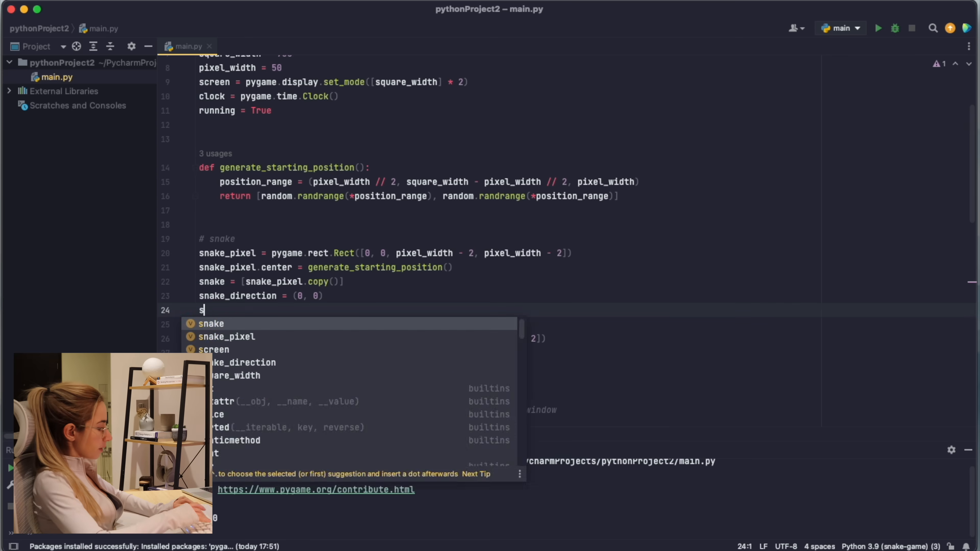
type("nake_length")
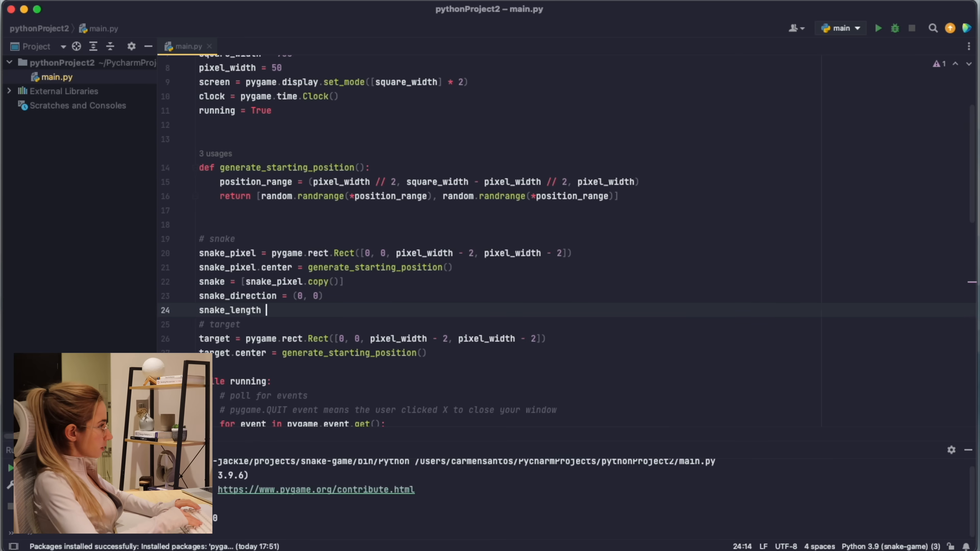
type("= 1")
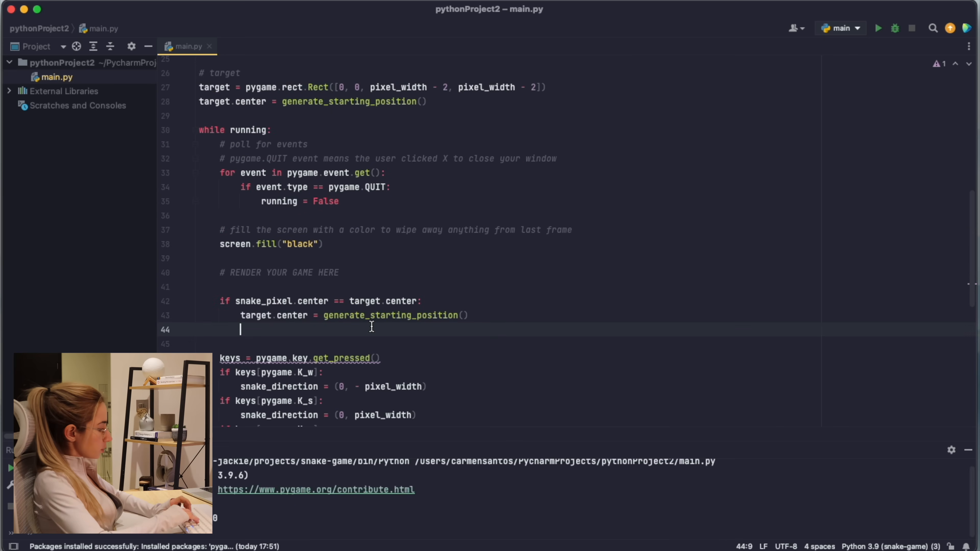
On collision, increment snake_length and append snake_pixel.copy() to snake, then run the game.
type("snake_length +1")
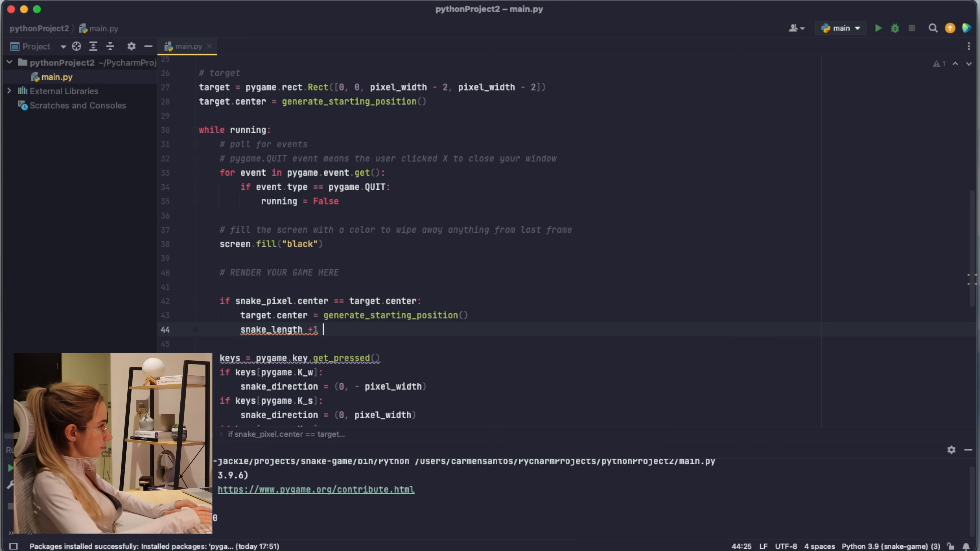
key("enter")
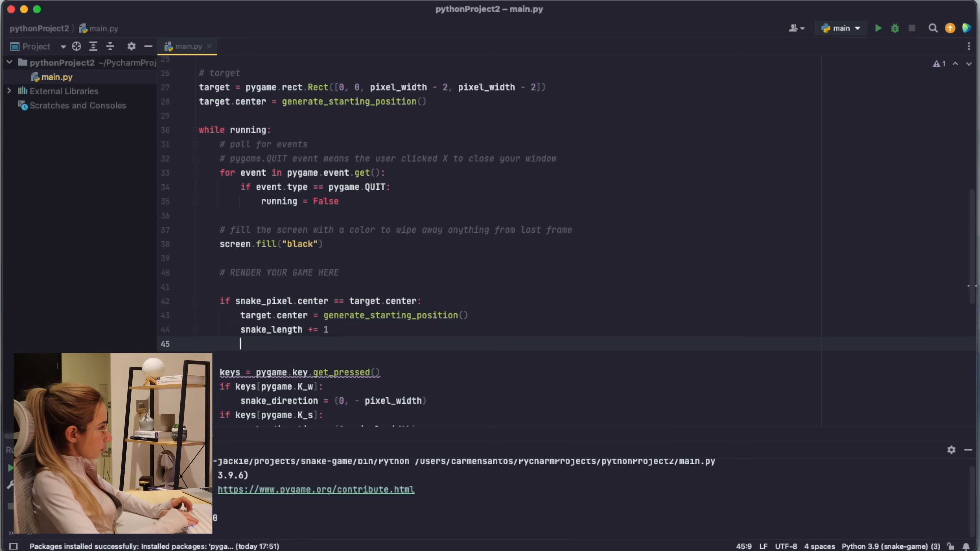
type("snake")
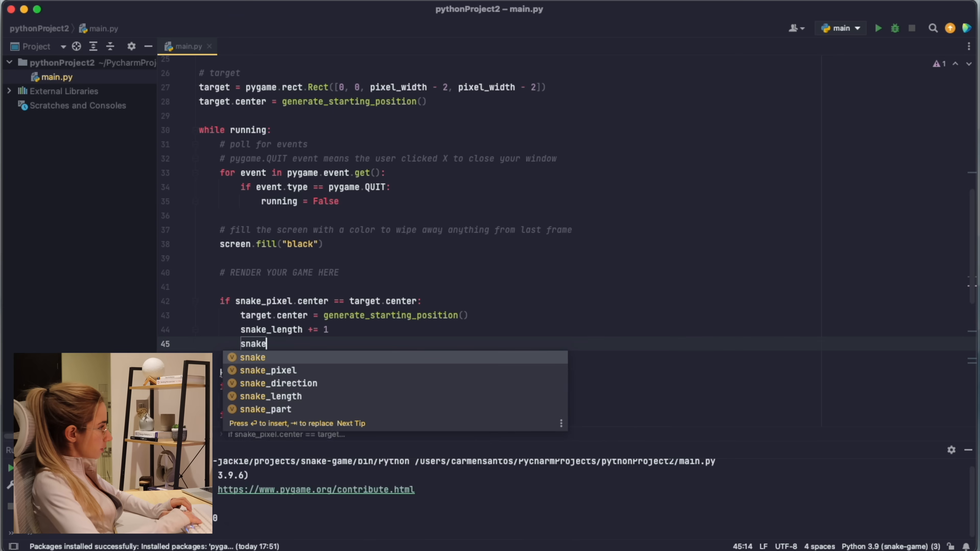
type(".append()")
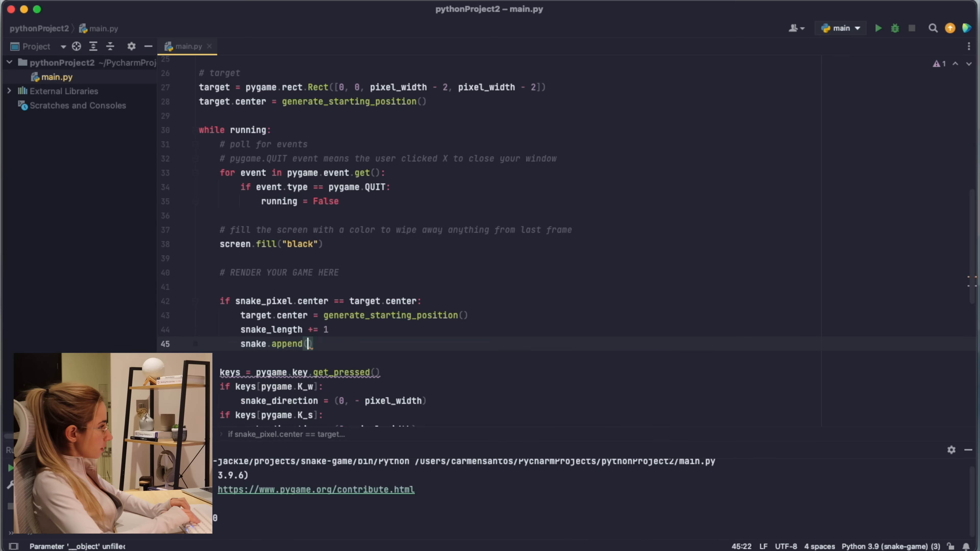
type("sna")
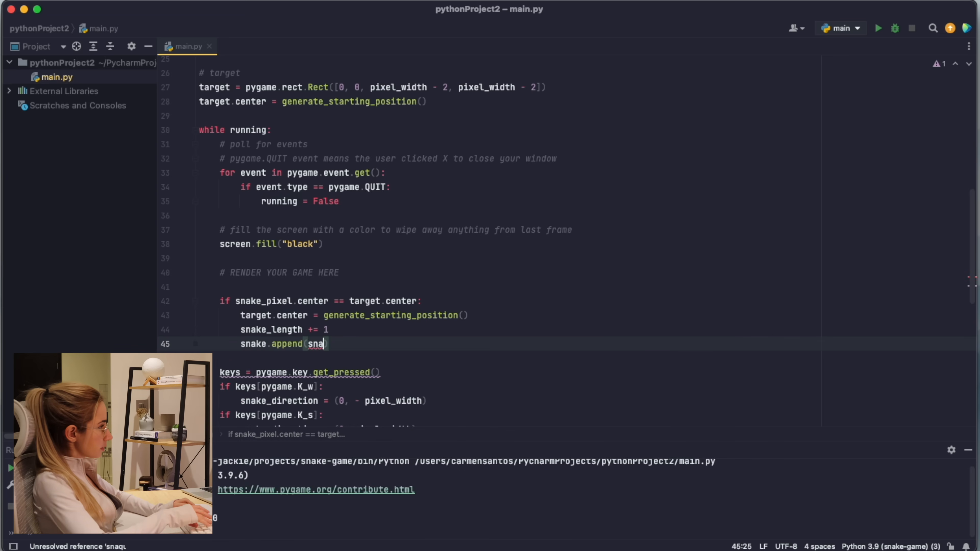
type("ke_pixel")
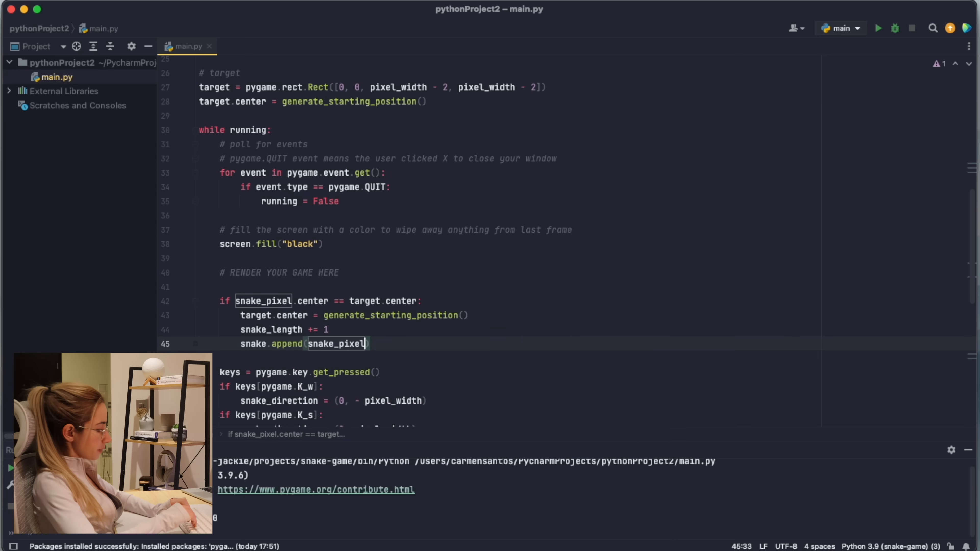
type(".copy(")
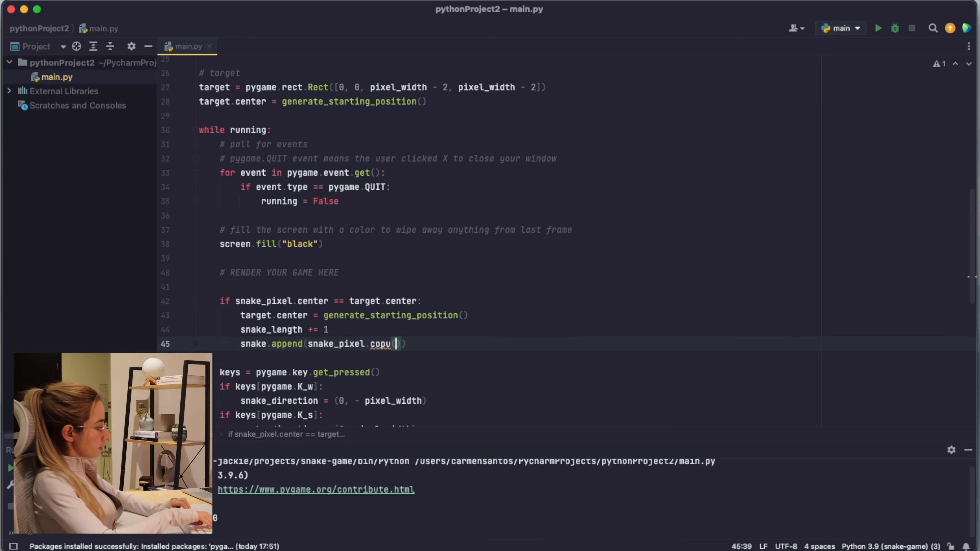
type("()")
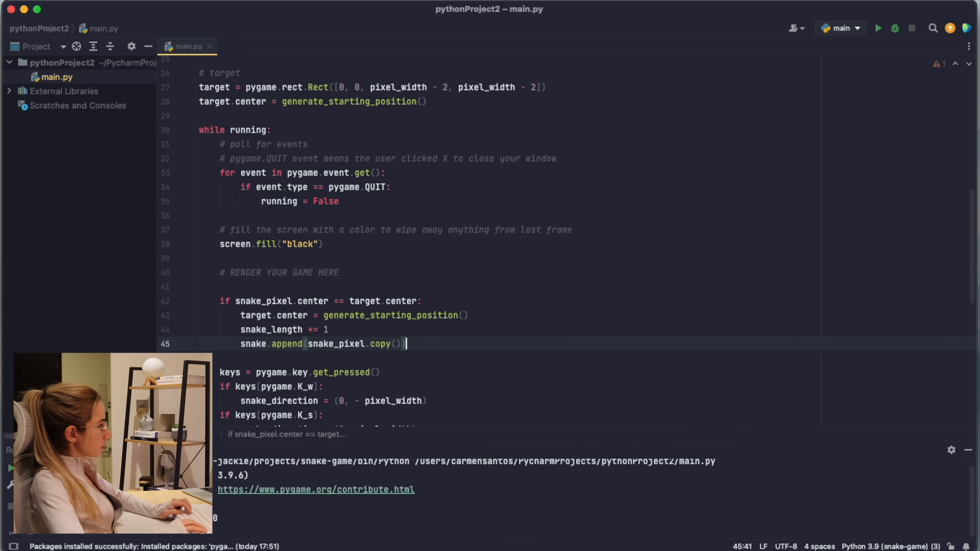
left_click(878, 28)
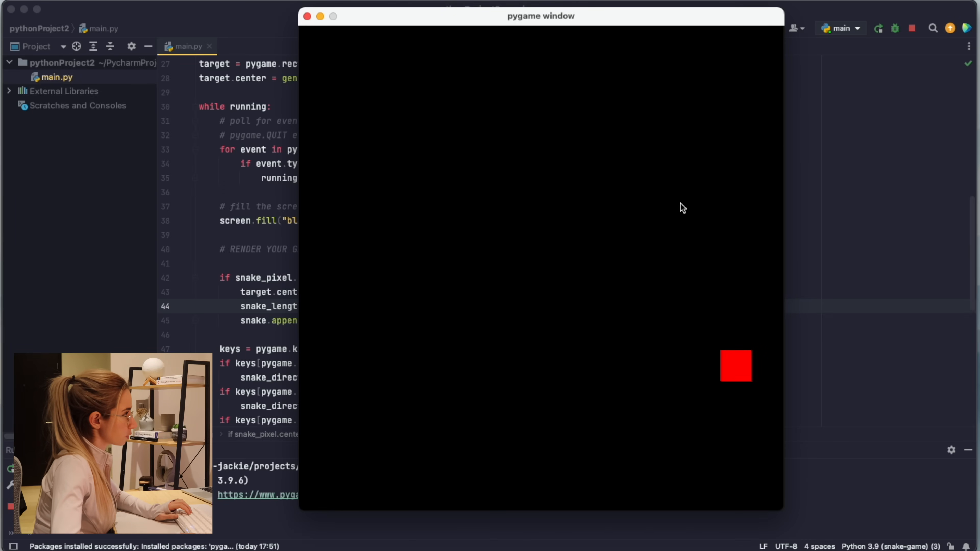
Rerun main.py so the window shows the red target and green snake.
left_click(878, 28)
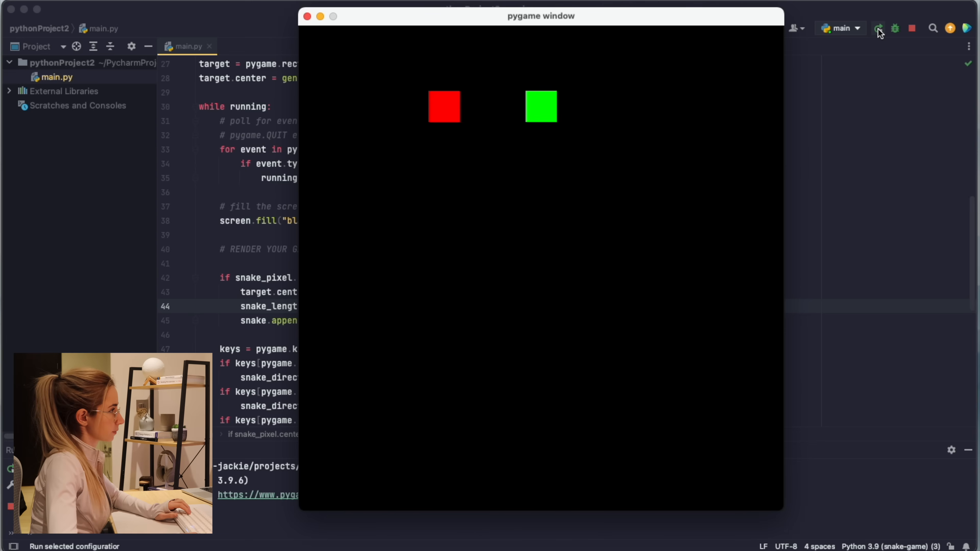